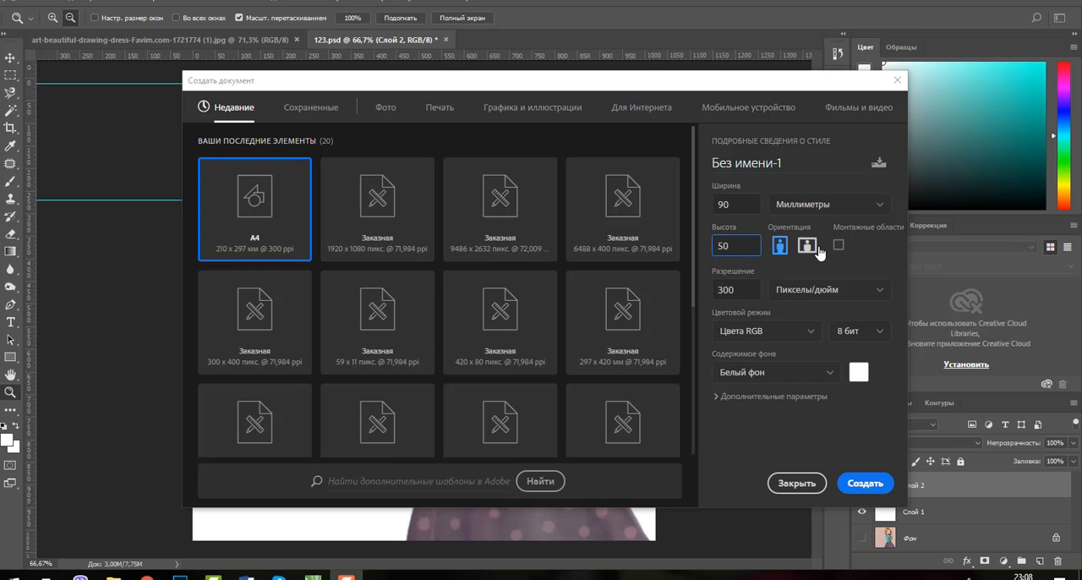
# Set up a landscape 90 × 50 mm, 300 ppi card with the girl illustration on the right.
pyautogui.click(876, 483)
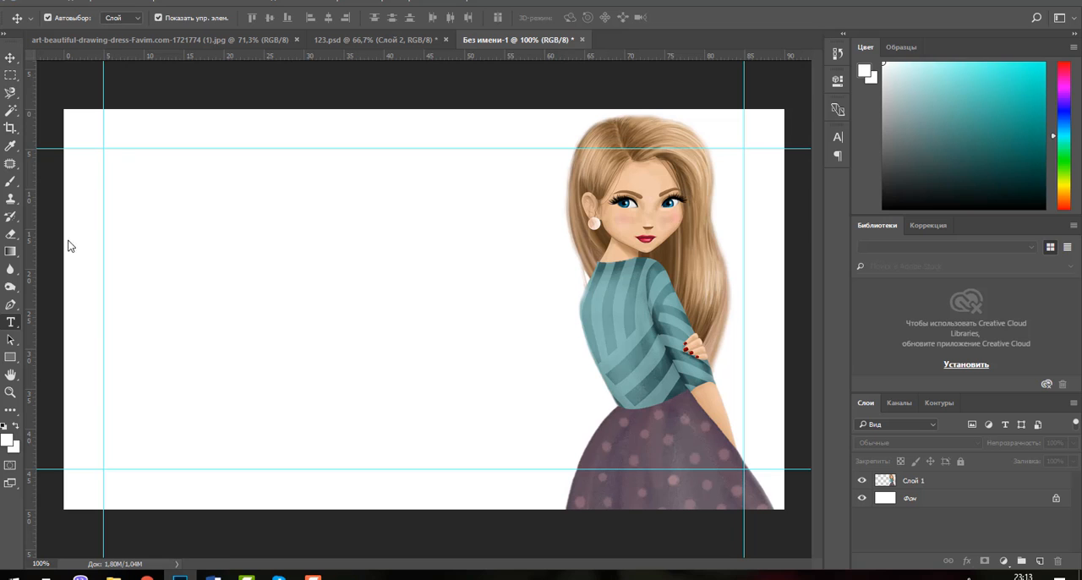
# Place the script name text and align it with the left guide.
pyautogui.click(12, 323)
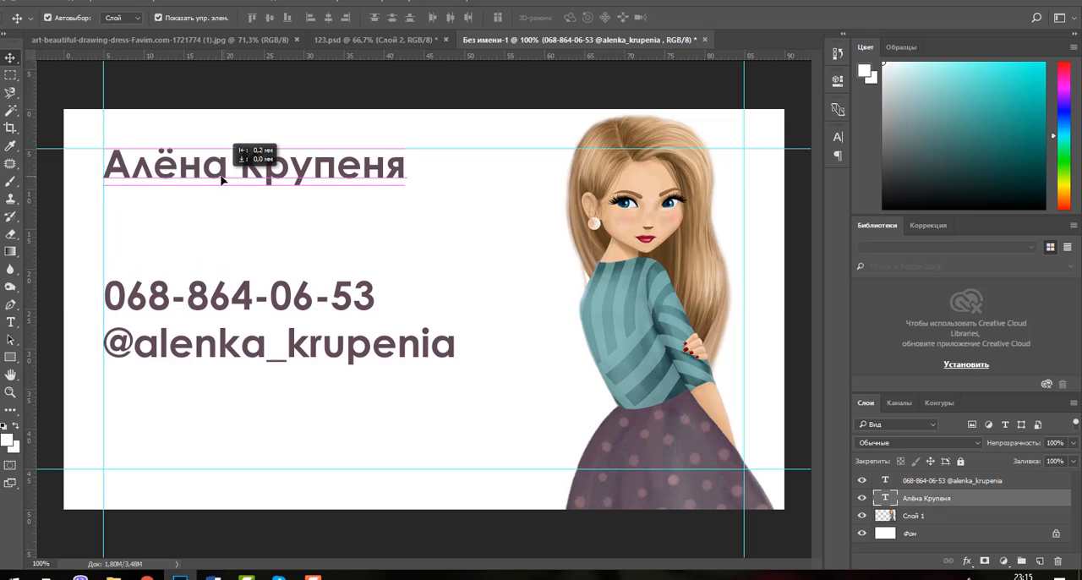
pyautogui.moveTo(254, 164); pyautogui.dragTo(270, 195)
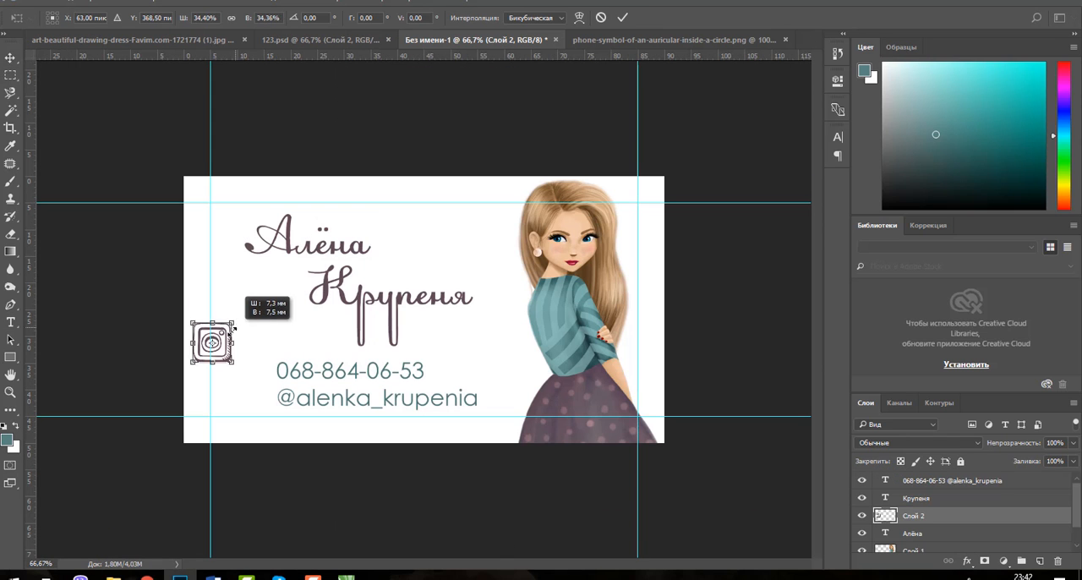
# Shrink the Instagram icon to a small size beside the handle line.
pyautogui.moveTo(212, 342); pyautogui.dragTo(259, 368)
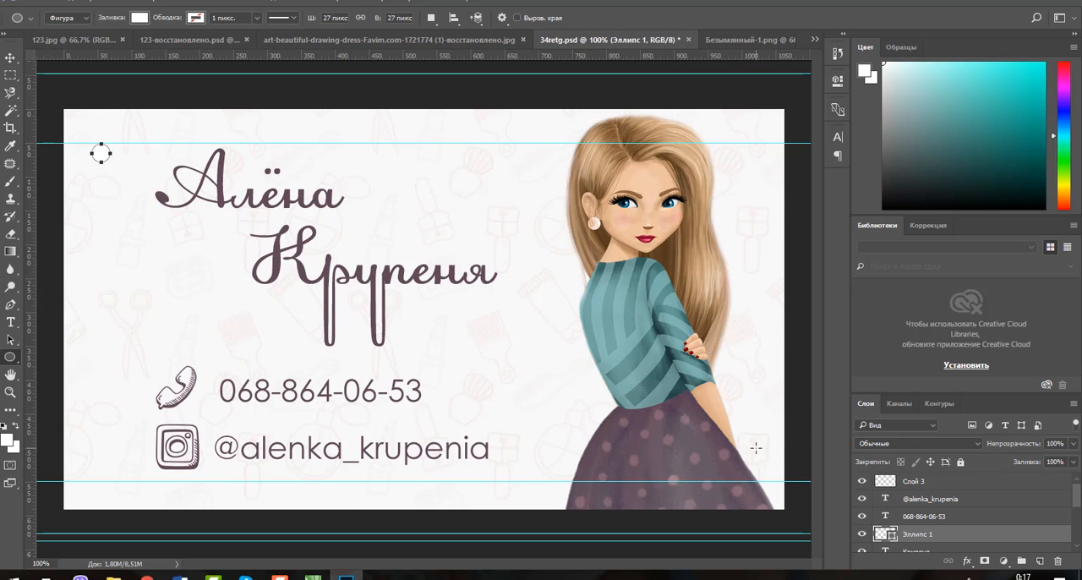
# Draw thin dark line frames with duplicated round dots at their ends along the card edges.
pyautogui.click(139, 17)
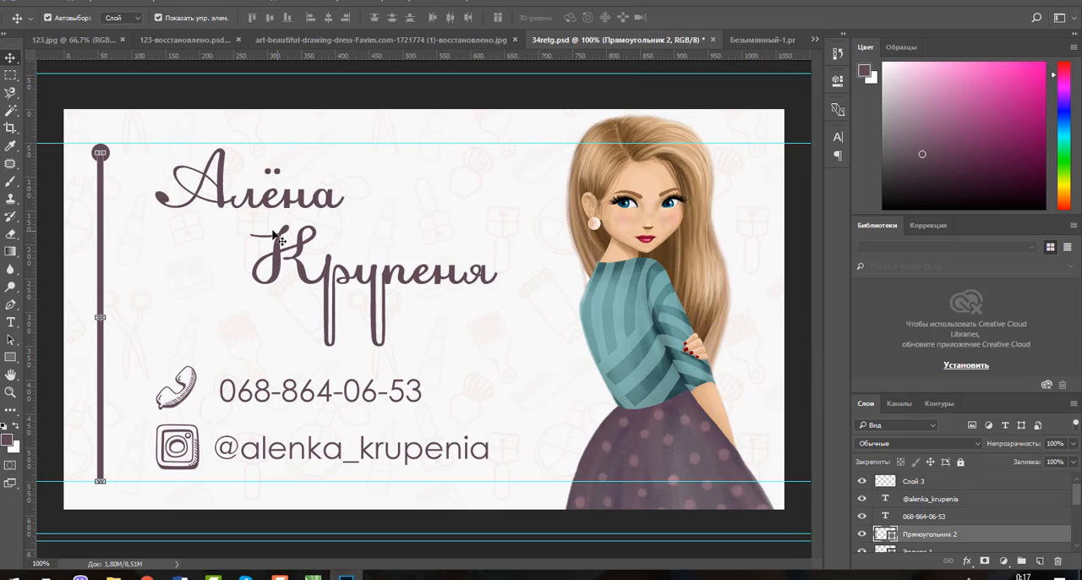
pyautogui.scroll(-3)
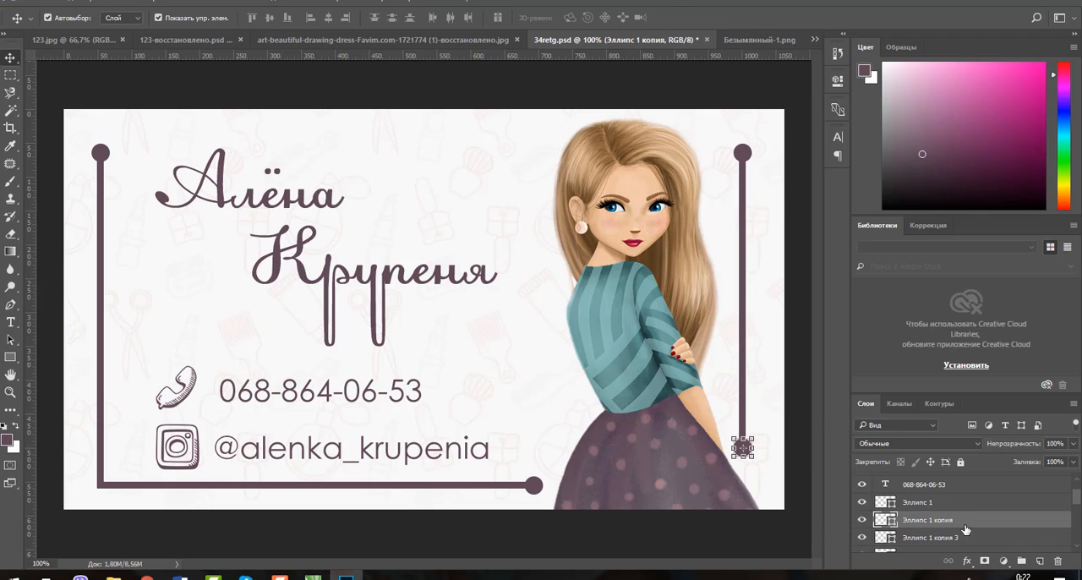
pyautogui.click(918, 502)
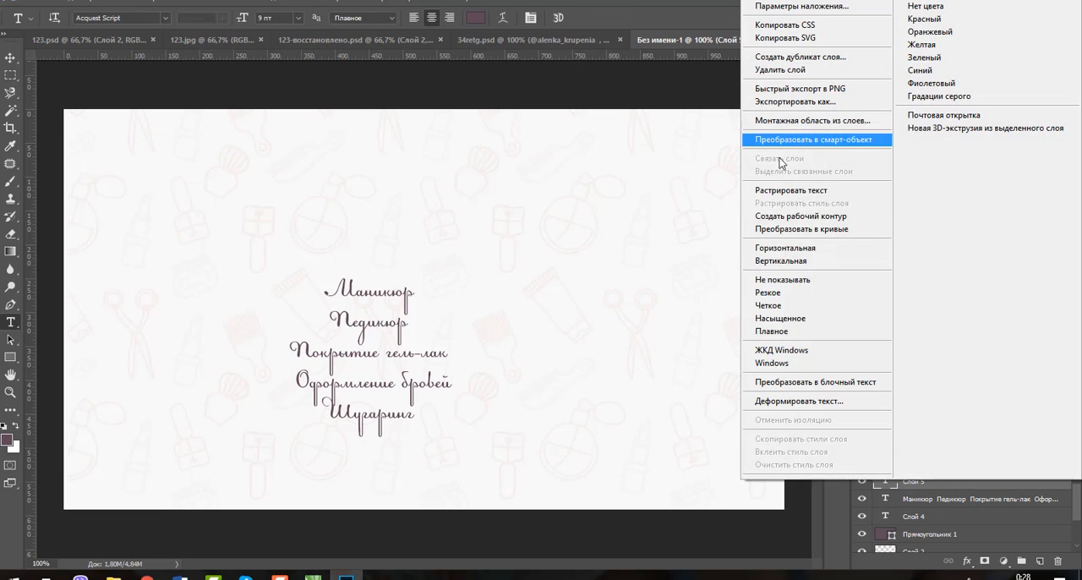
# Convert the services text to a smart object and pick the front's line and dot layers.
pyautogui.click(816, 140)
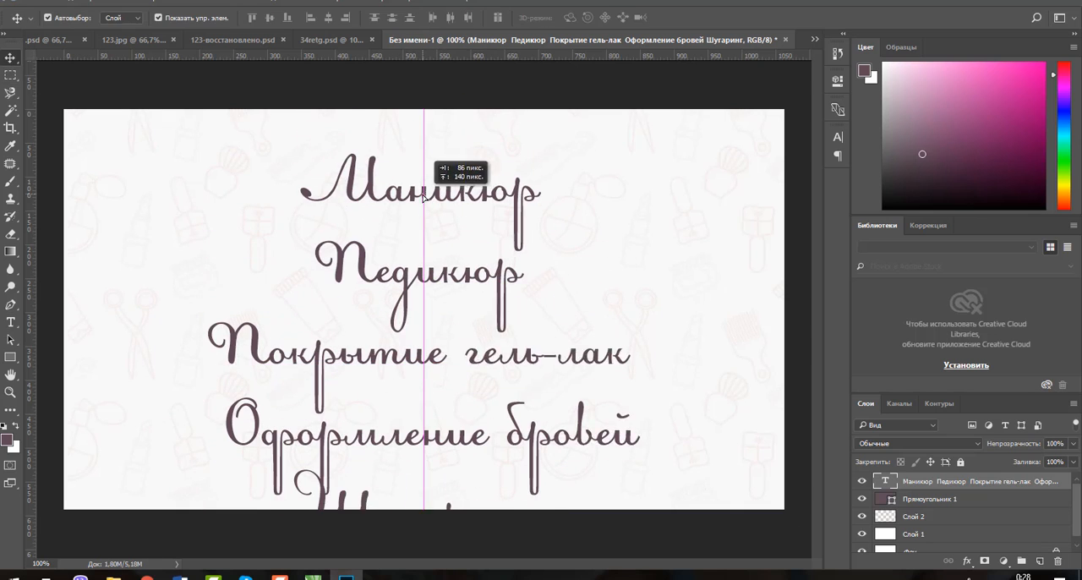
pyautogui.click(345, 39)
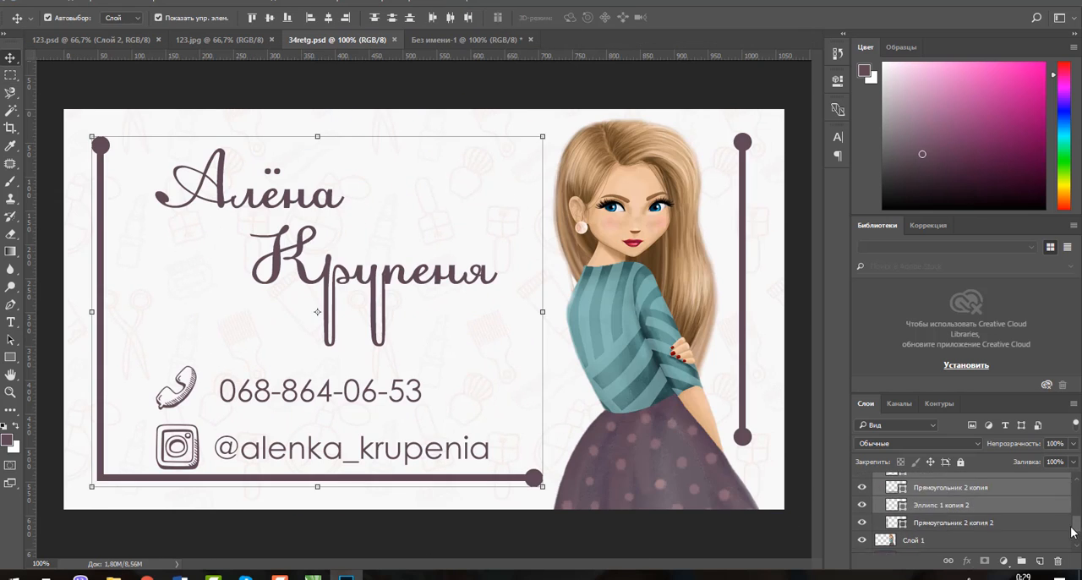
pyautogui.click(473, 40)
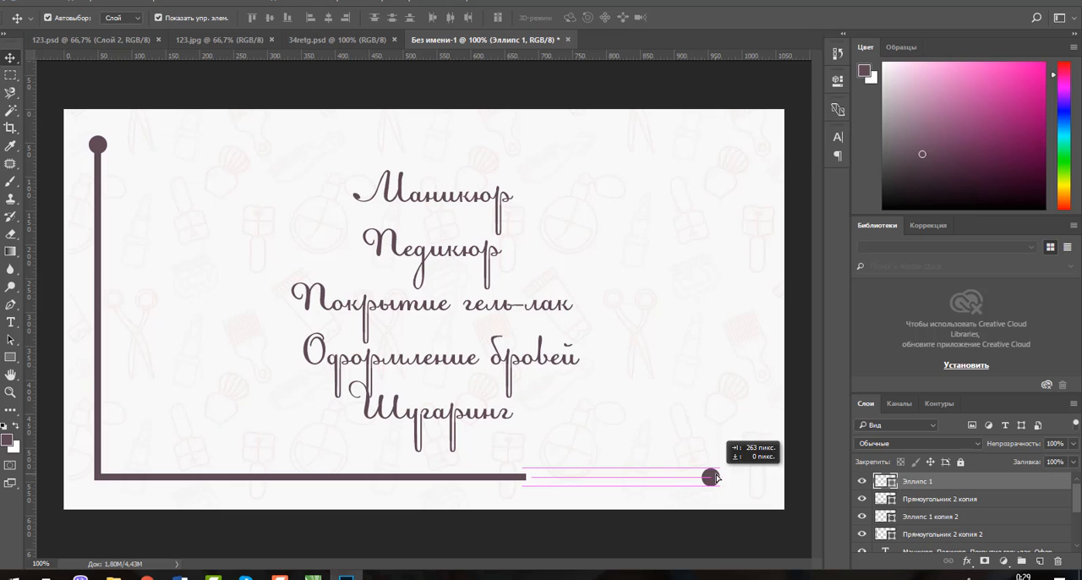